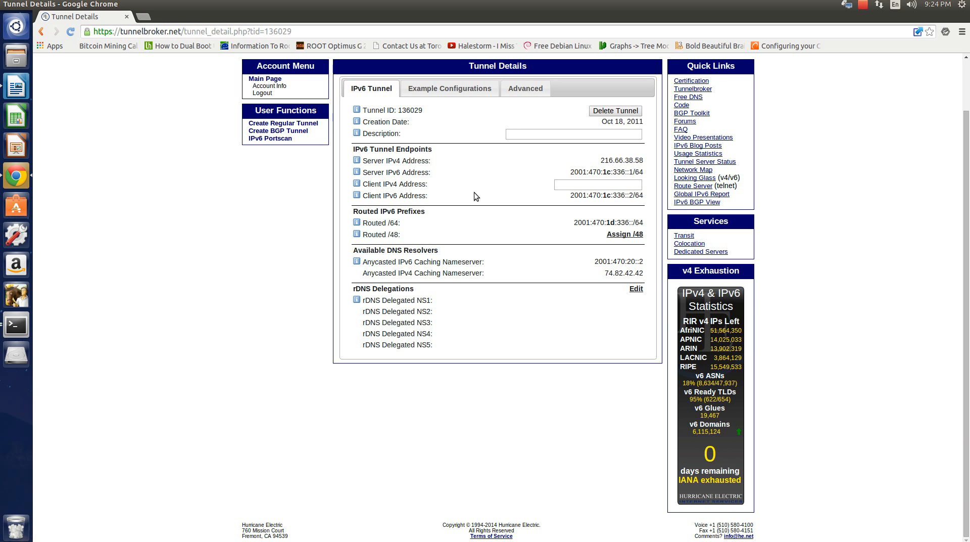
mouse_move(16, 324)
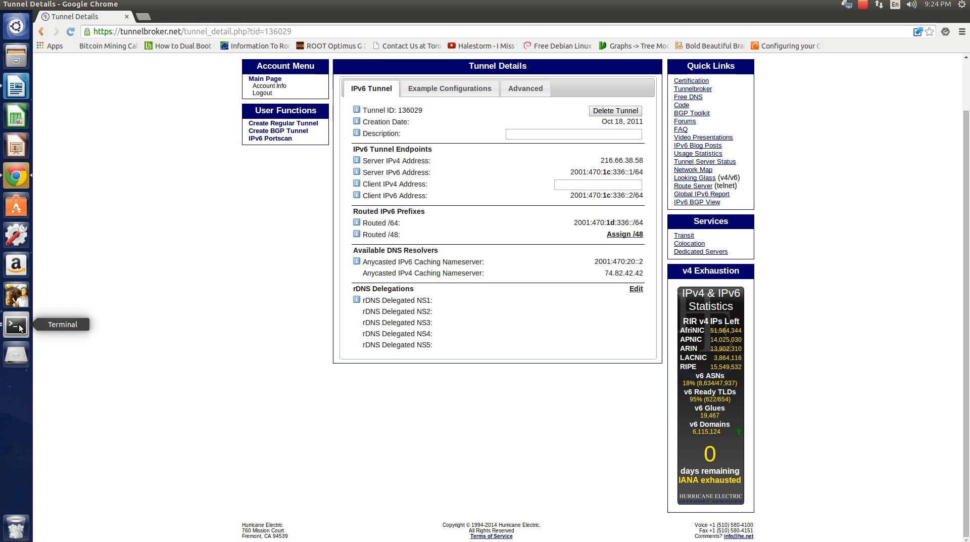
Switch to the Terminal router console showing the idle privileged prompt
click(16, 323)
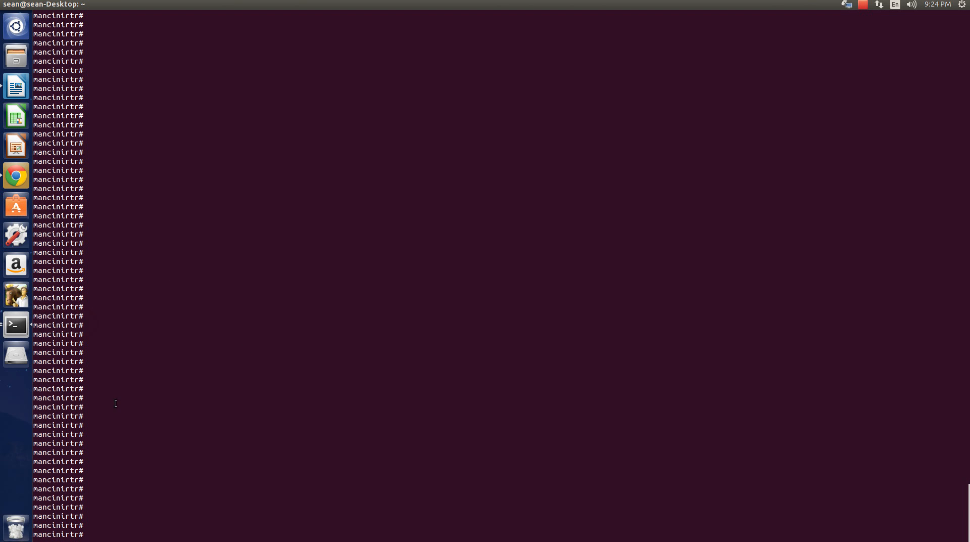
mouse_move(100, 452)
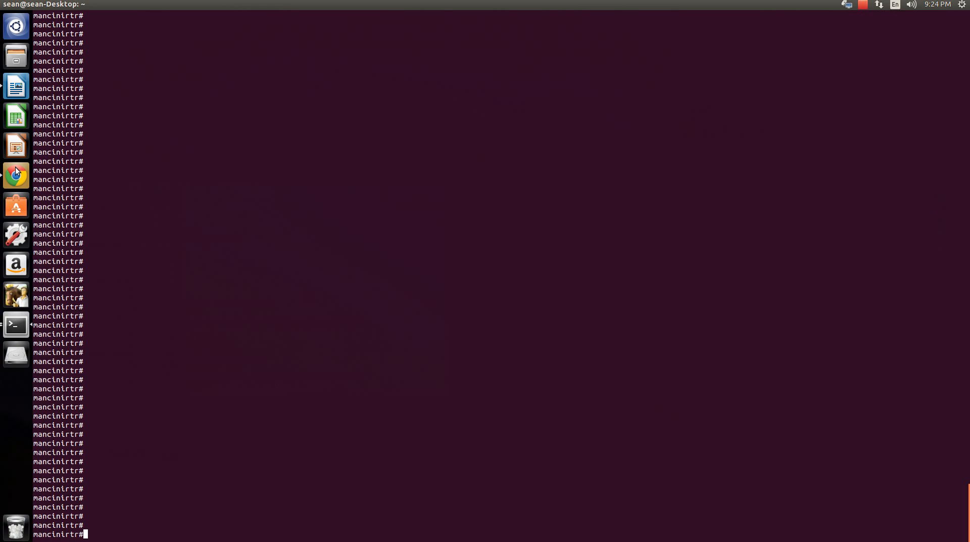
Return to Chrome's Tunnel Broker details page for tunnel 136029
click(15, 175)
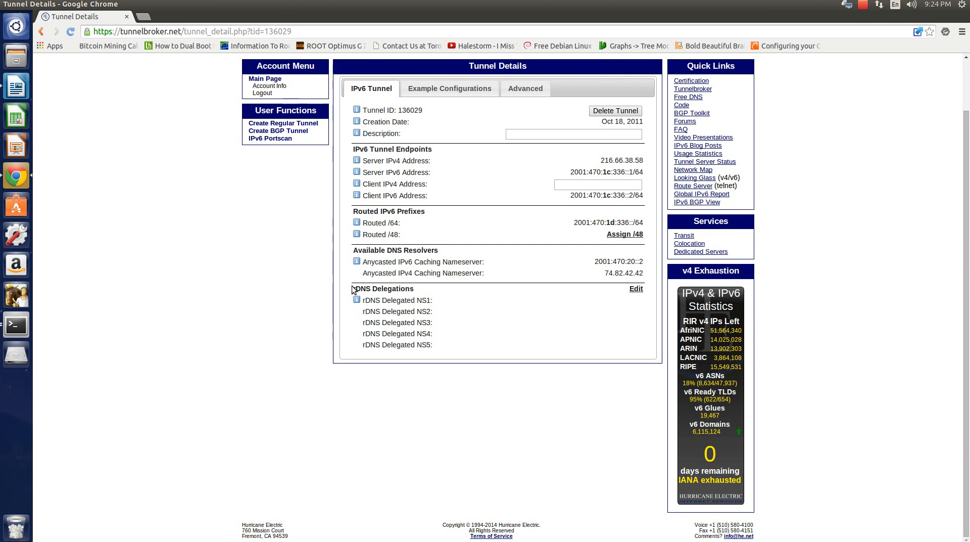
mouse_move(345, 440)
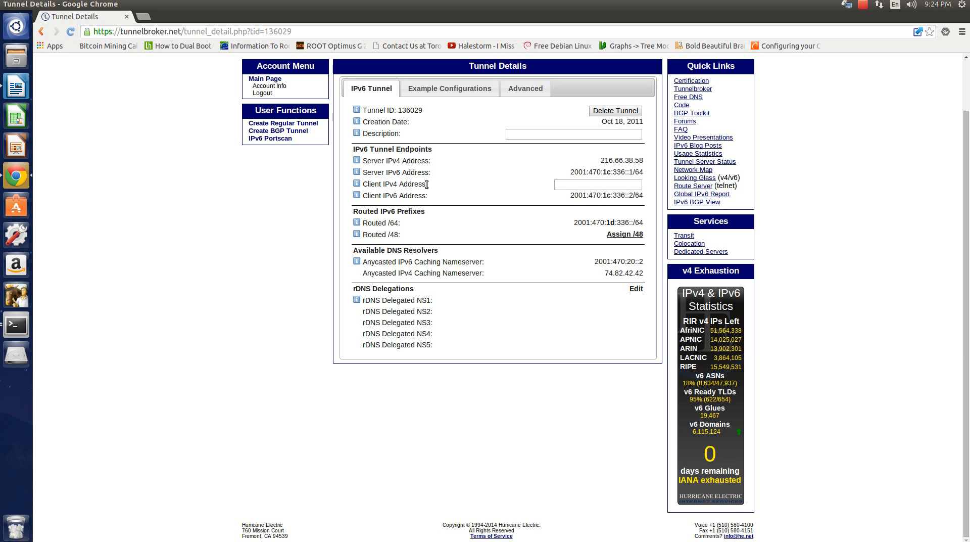
mouse_move(452, 285)
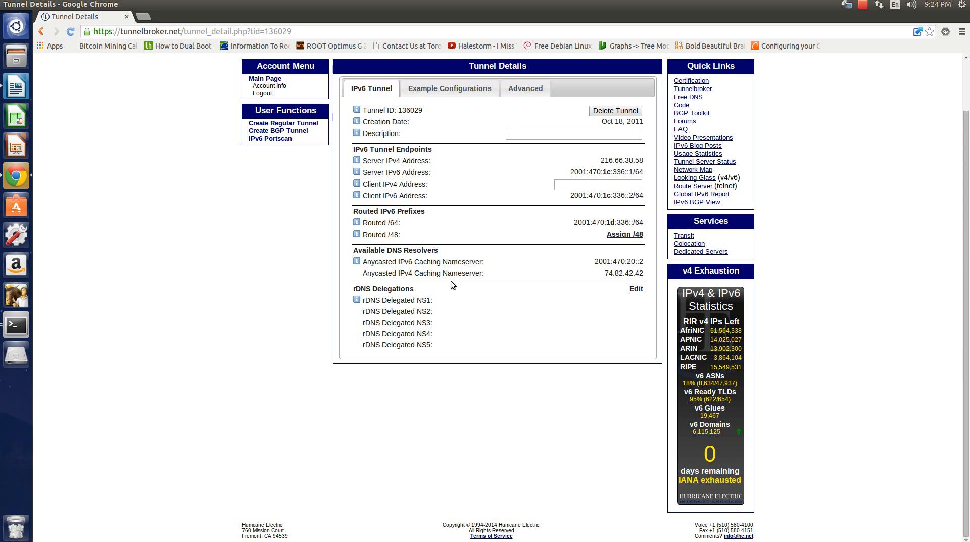
mouse_move(454, 171)
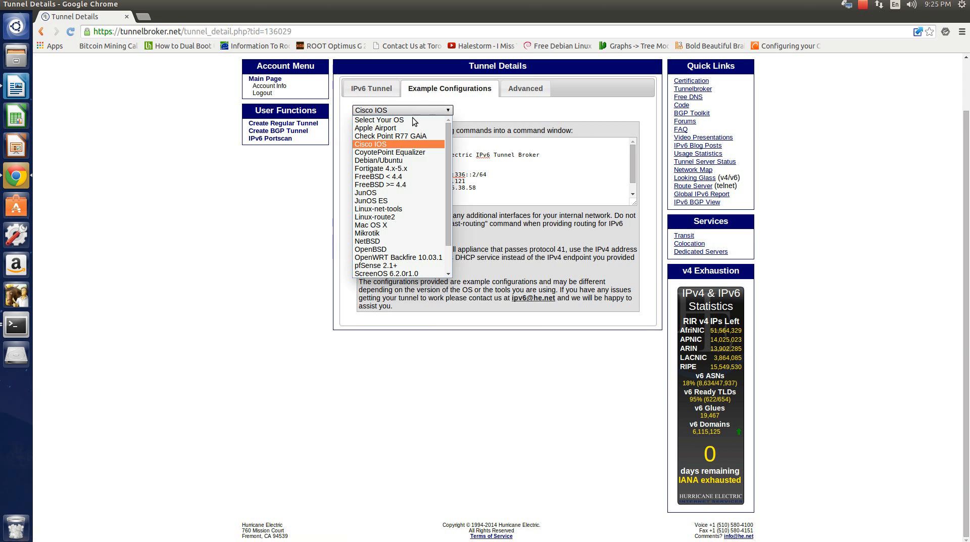
mouse_move(425, 121)
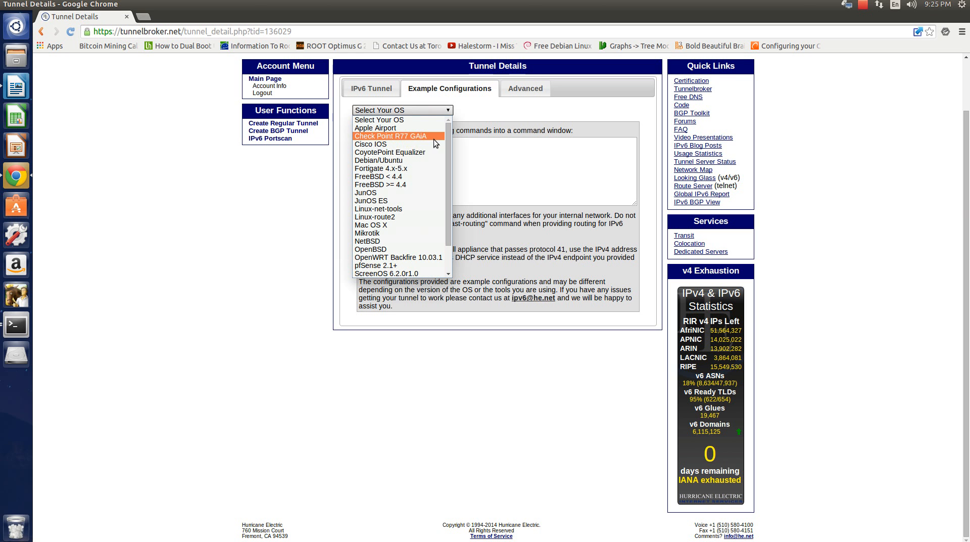
mouse_move(395, 144)
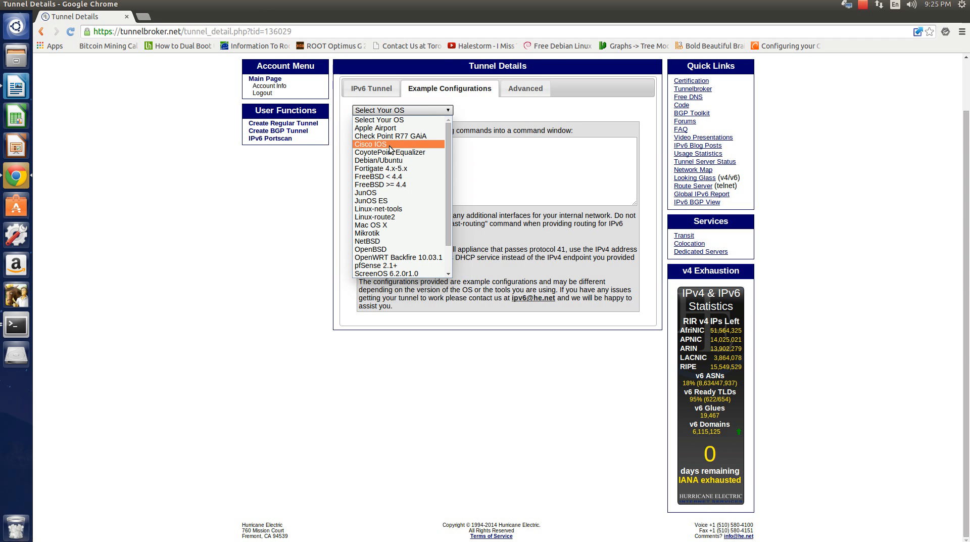
Choose Cisco IOS as the example configuration in Tunnel Broker
click(370, 143)
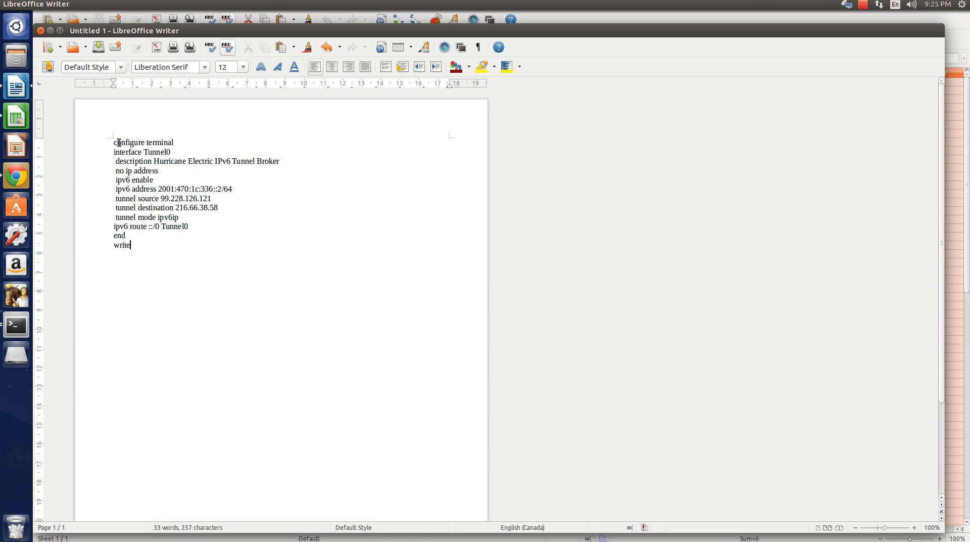
Select the tunnel source address 99.228.126.121 in the pasted Cisco IOS config
drag(113, 142, 158, 170)
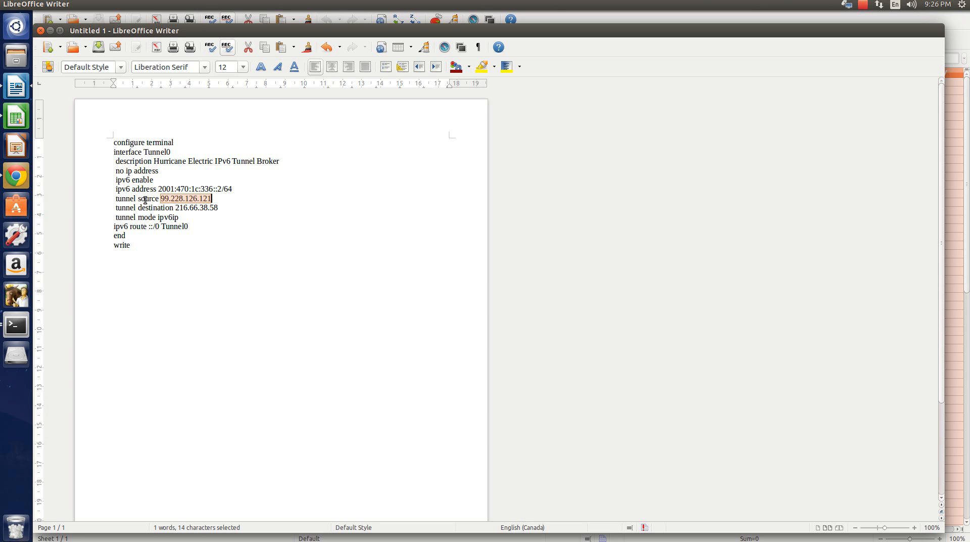
mouse_move(215, 198)
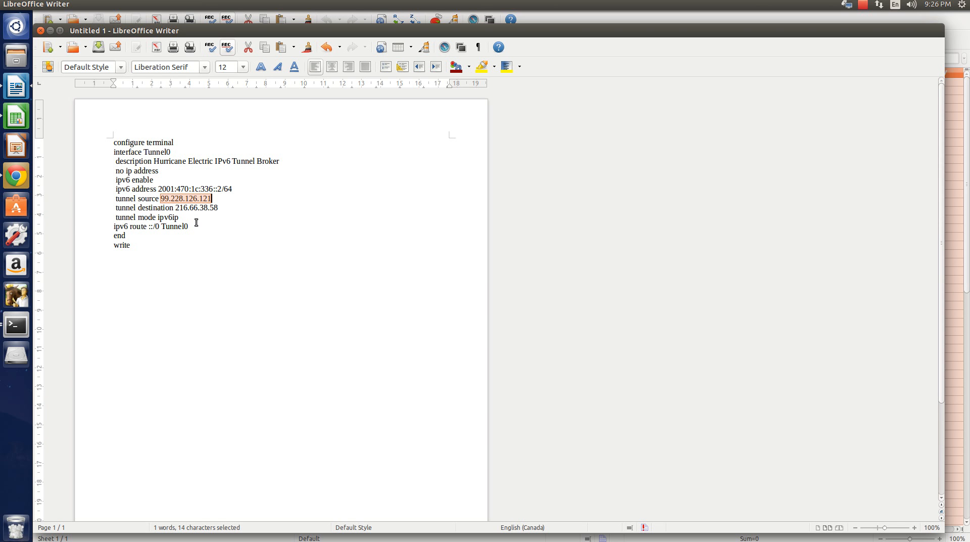
Go back to Tunnel Broker's IPv6 Tunnel tab and inspect the empty Client IPv4 Address field
click(15, 175)
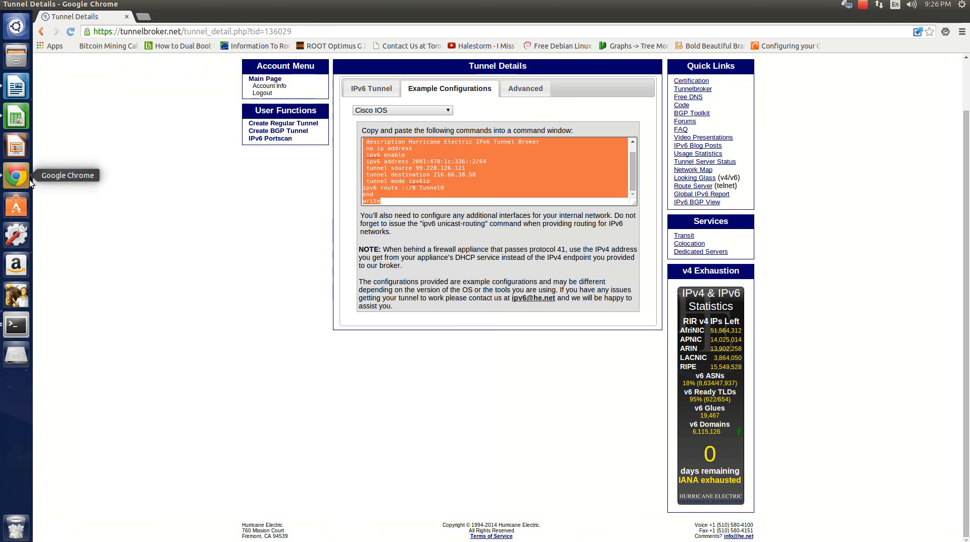
click(370, 88)
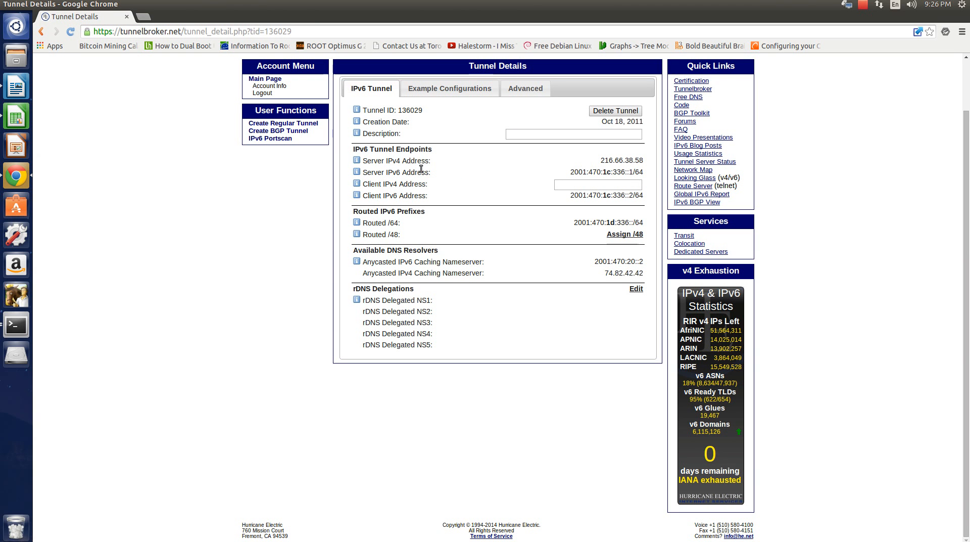
mouse_move(569, 182)
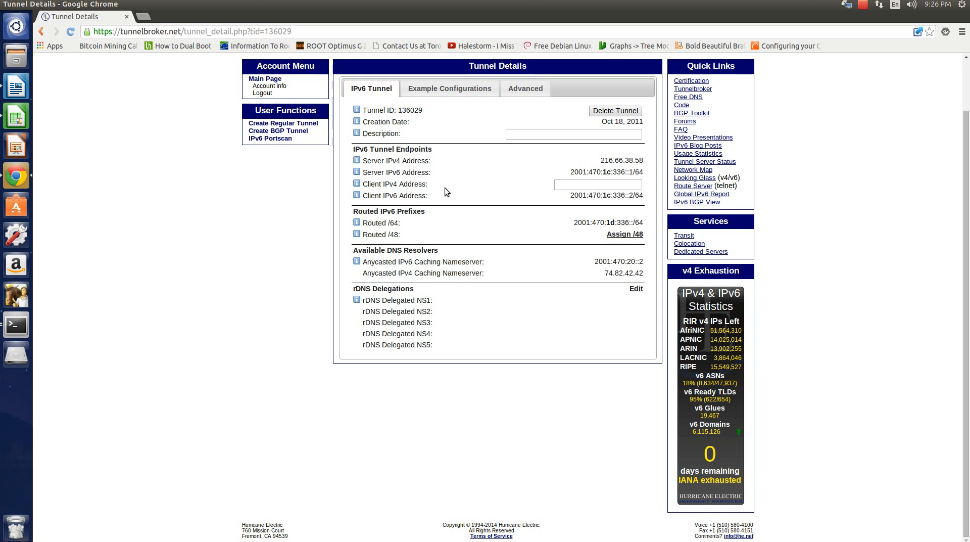
click(598, 184)
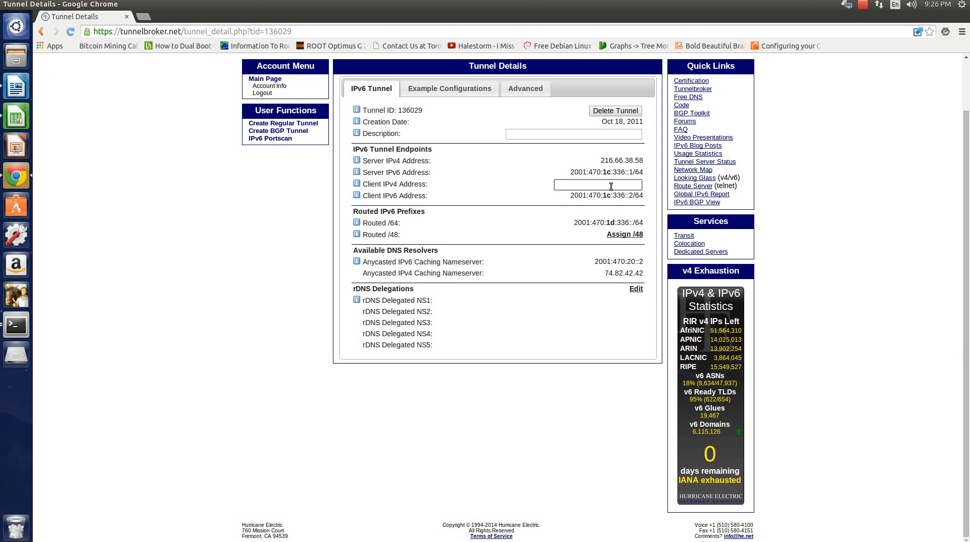
mouse_move(531, 217)
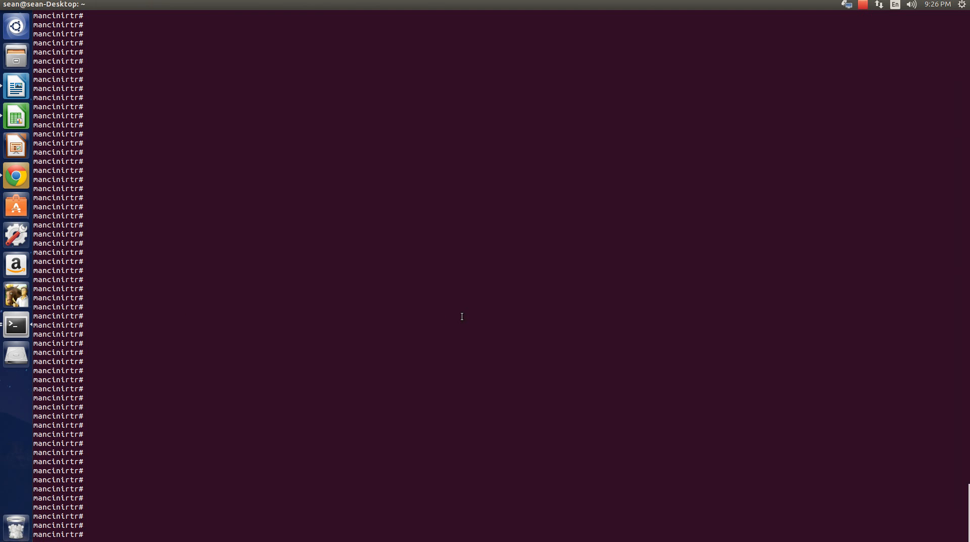
Ping google.ca over IPv4 (5/5 success), then try an IPv6 ping that fails
text(ping google.ca)
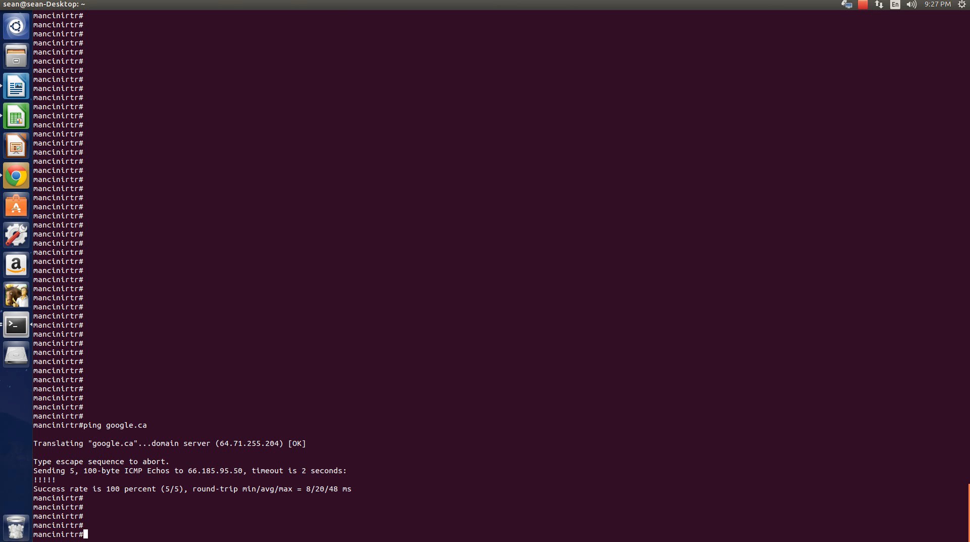
text(ping)
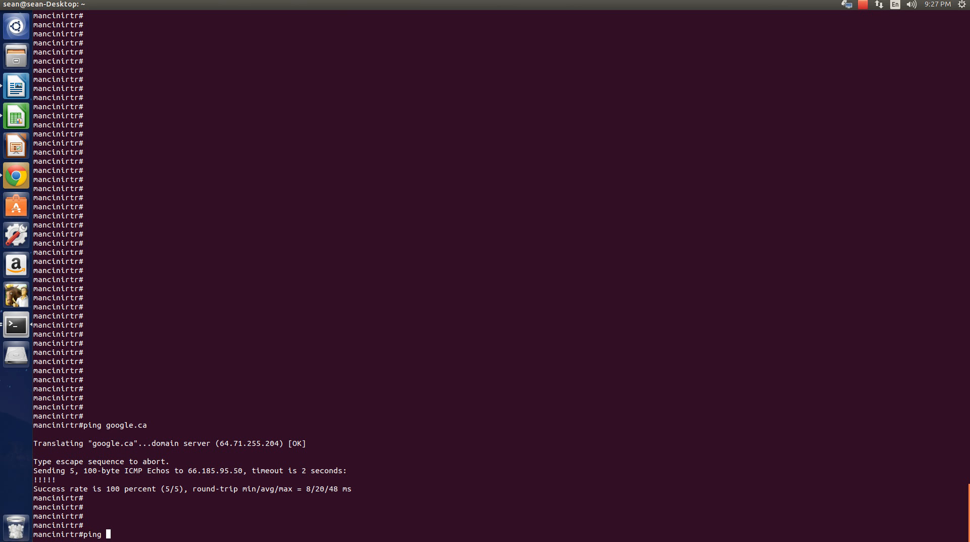
text(ipv6 google.ca)
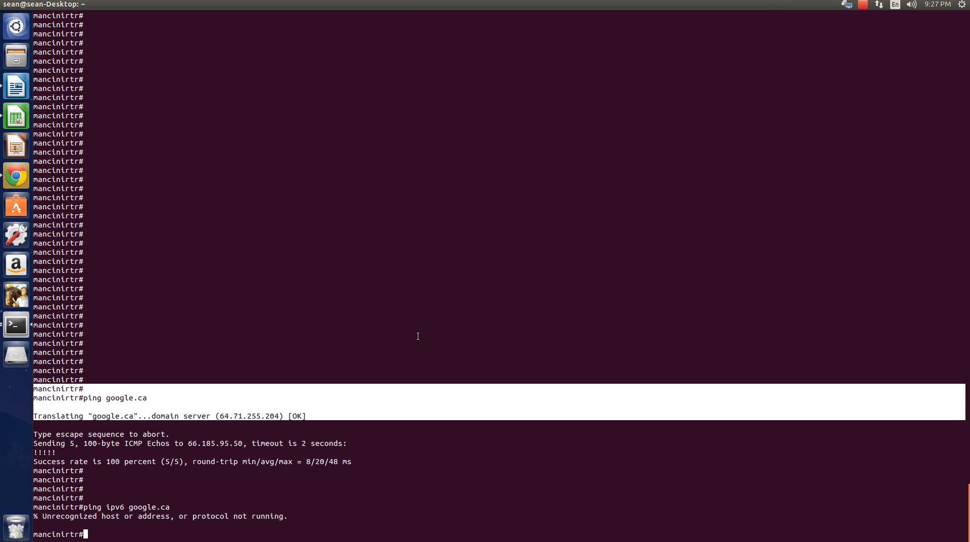
scroll(down, 3)
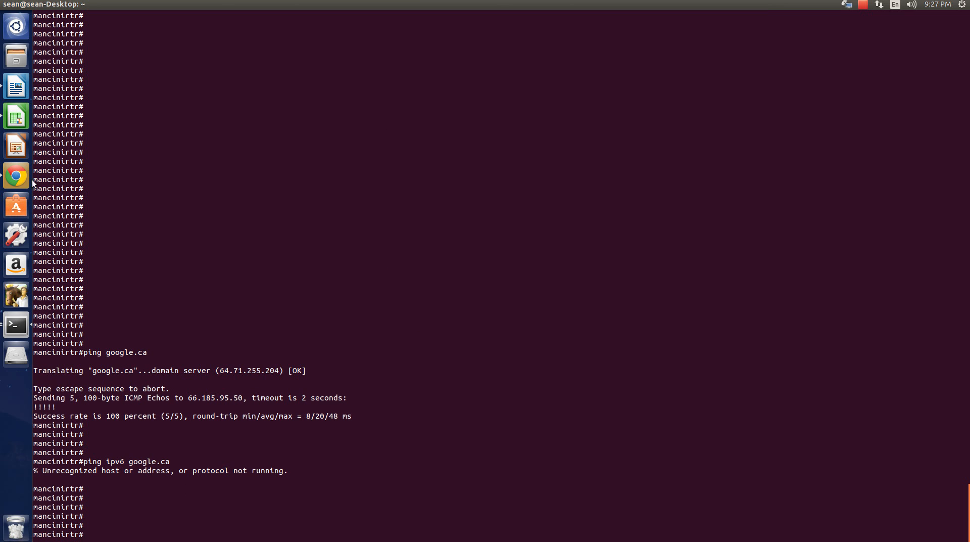
mouse_move(15, 176)
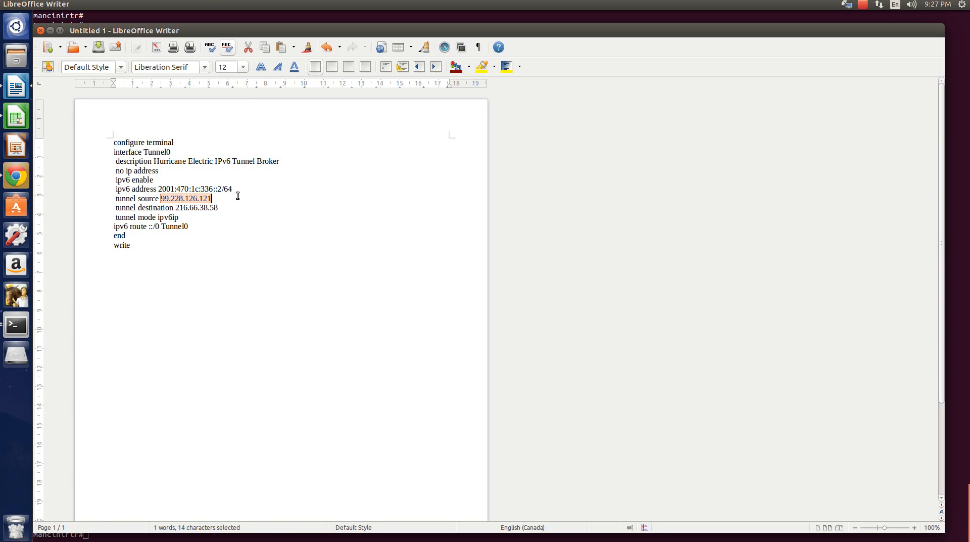
click(233, 189)
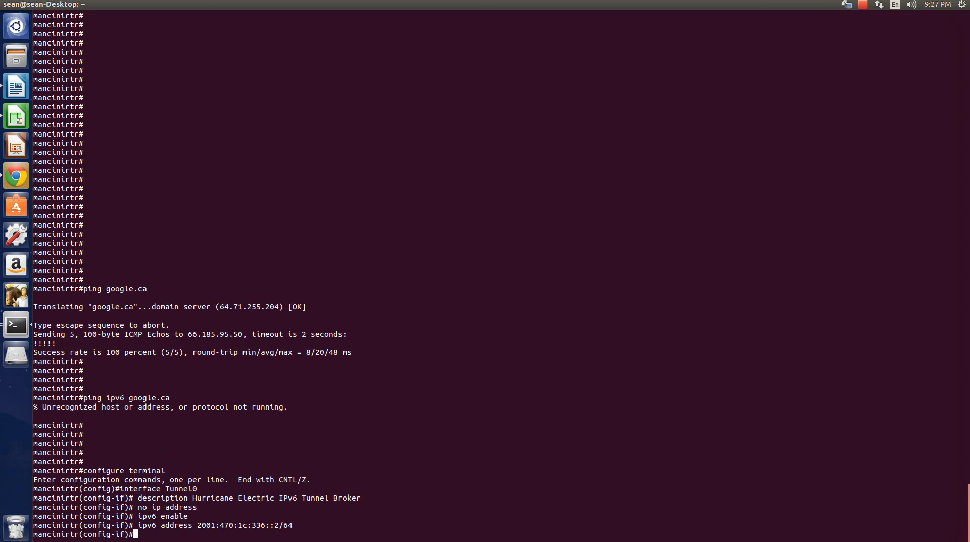
mouse_move(17, 156)
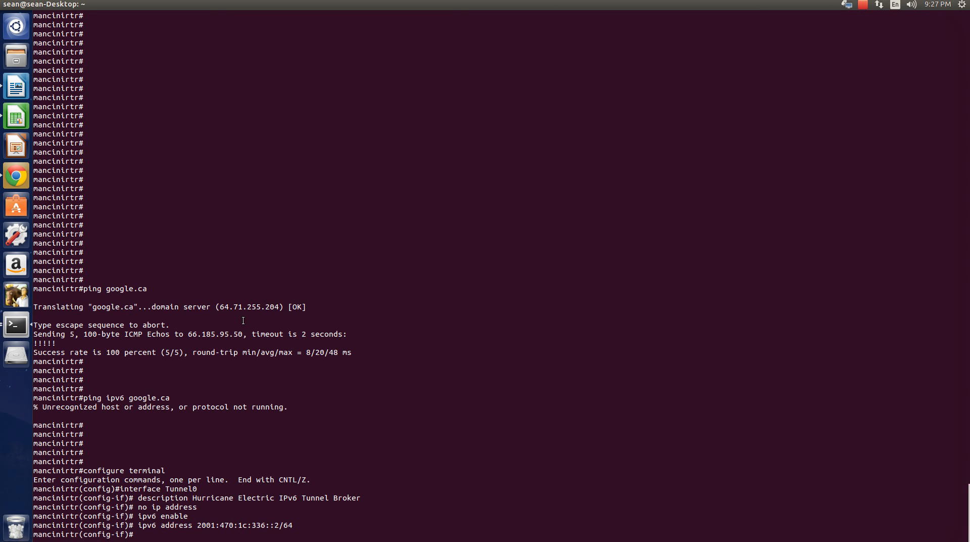
Give Tunnel0 source FastEthernet0/0, destination 216.66.38.58, mode ipv6ip and default route ::/0
text(tunnel so)
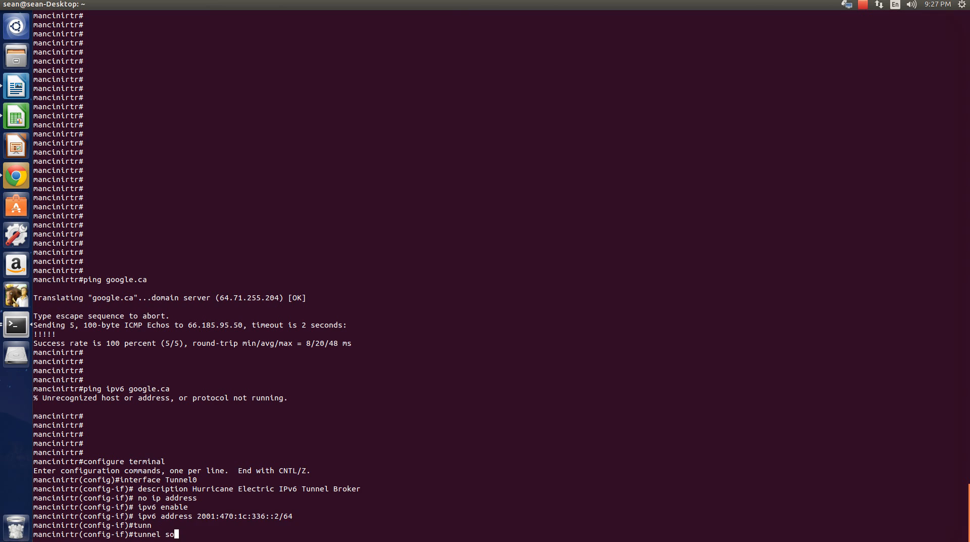
text(rce)
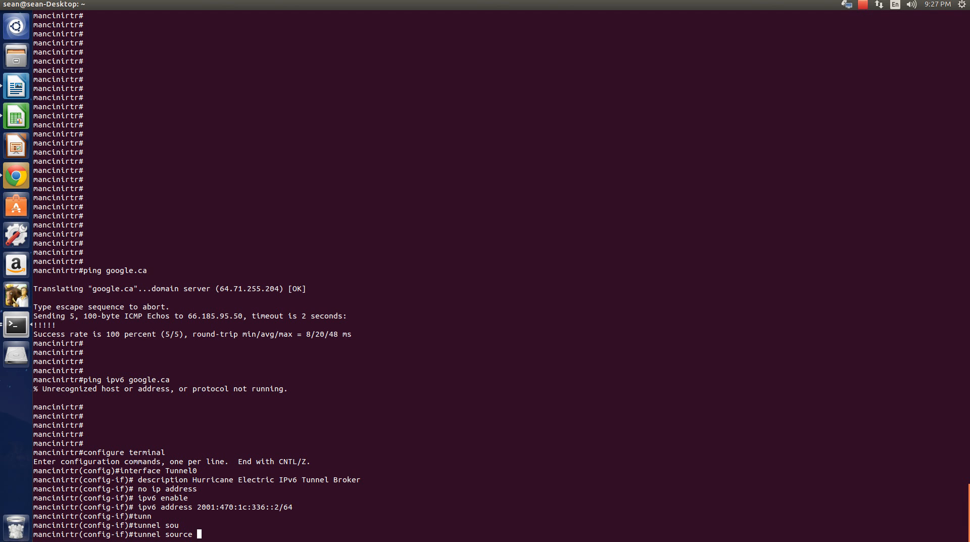
text(astEthernet 0/0)
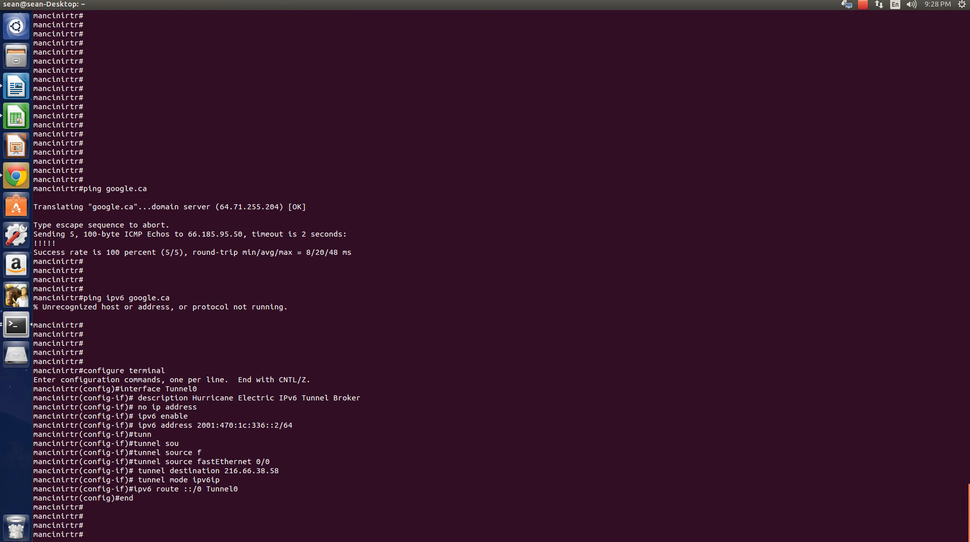
Run the IPv6 ping (5/5) and IPv6 traceroute to google.ca via he.net hops
text(configure terminal)
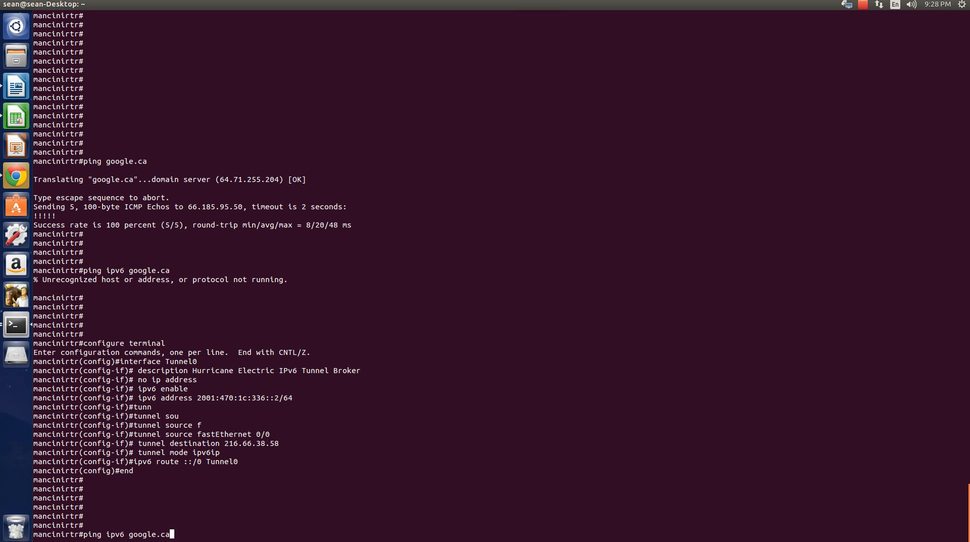
key(Return)
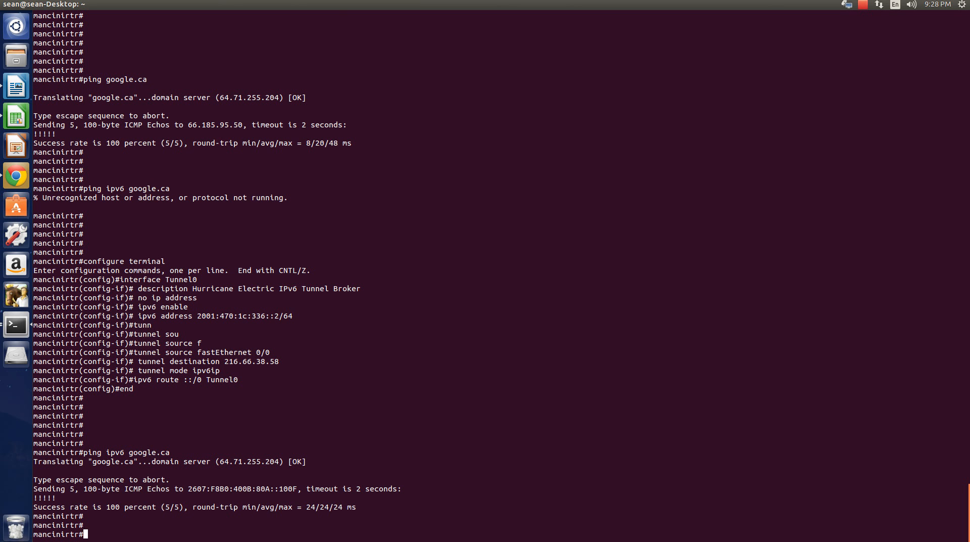
text(traceroute i)
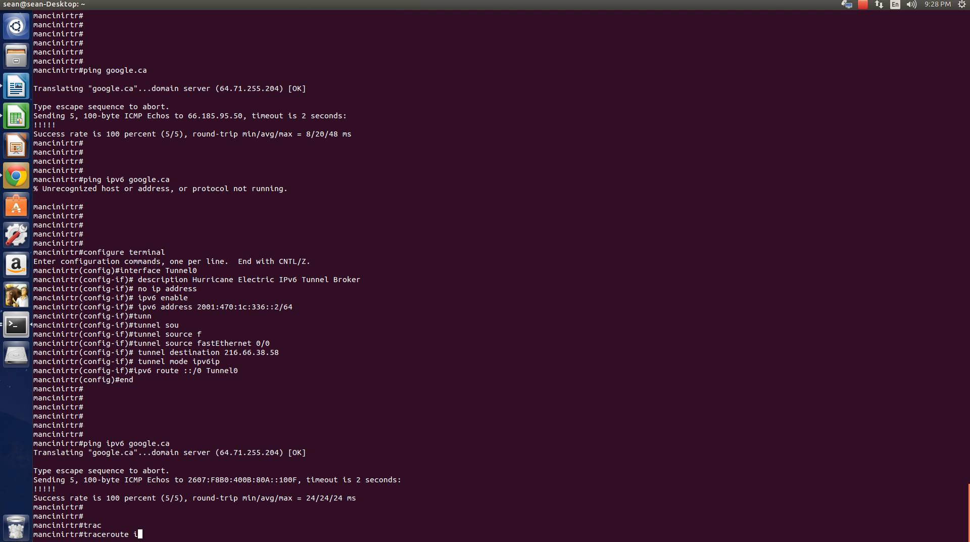
text(pv6 google.ca)
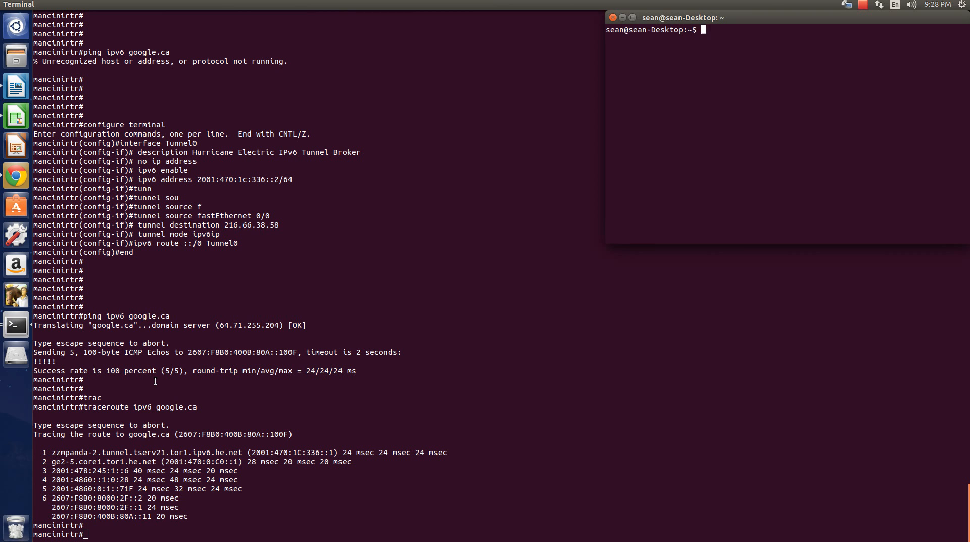
mouse_move(781, 19)
text(p)
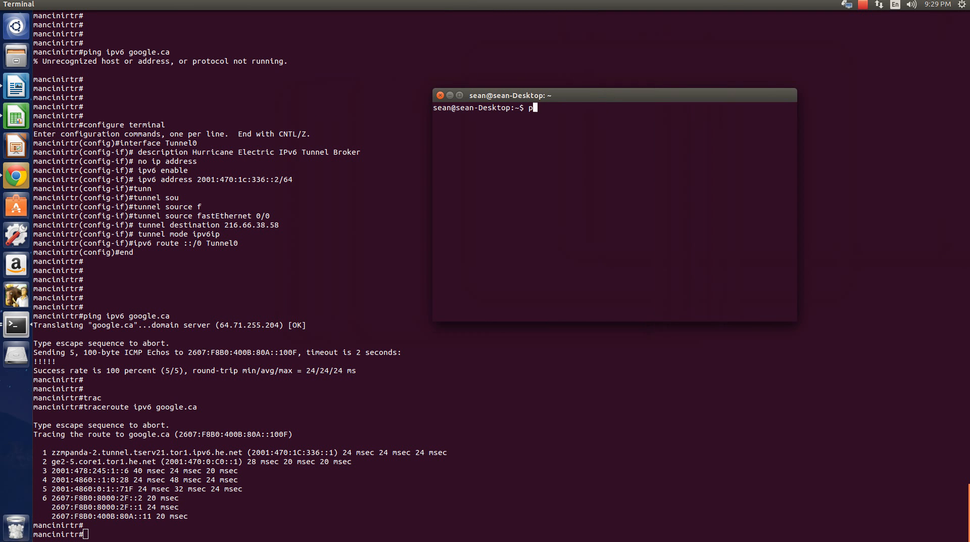
Run ping6 google.ca in the desktop shell, which reports Network is unreachable
text(ing6 google.ca)
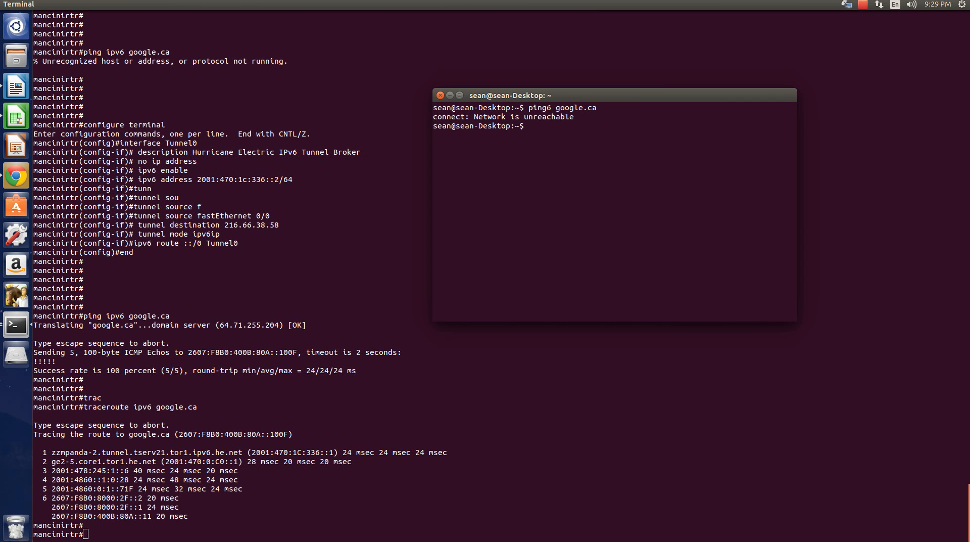
key(Return)
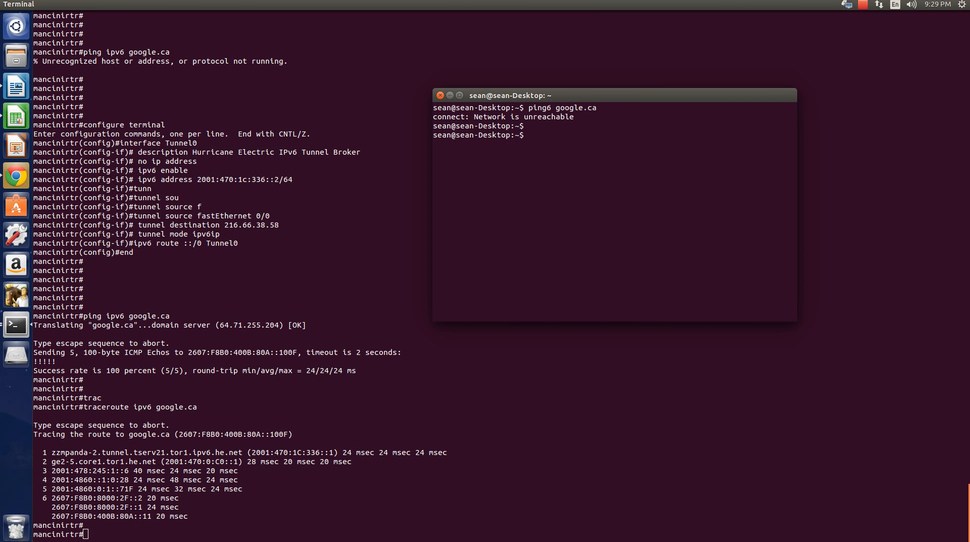